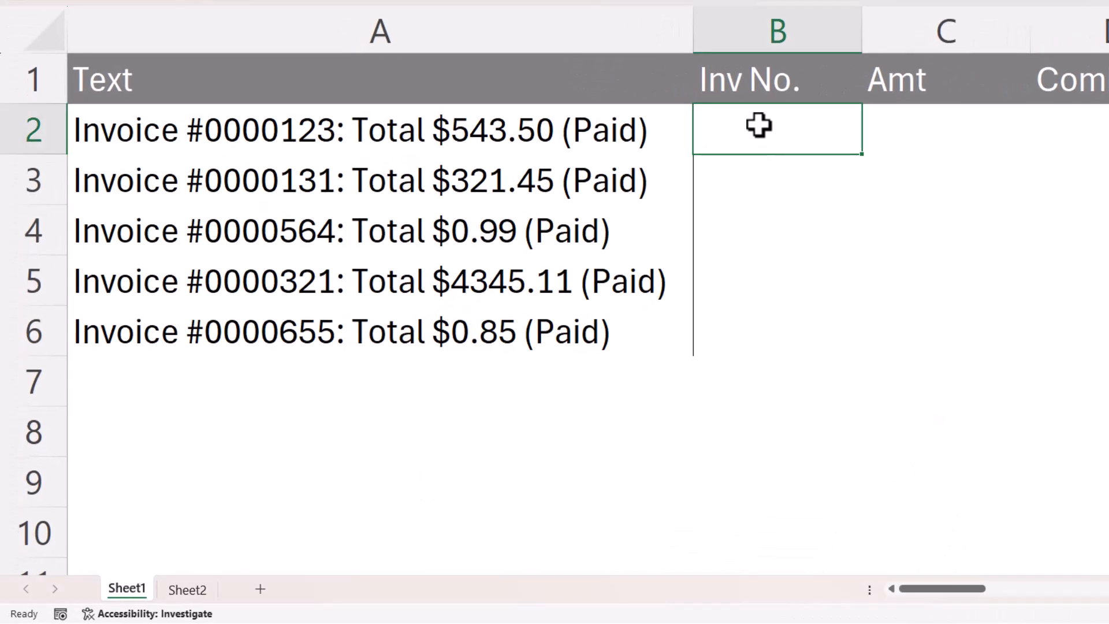
Abandon the half-typed formula and review the regex pattern in F1 and Sheet2's breakdown
{"action": "type", "text": "=rege"}
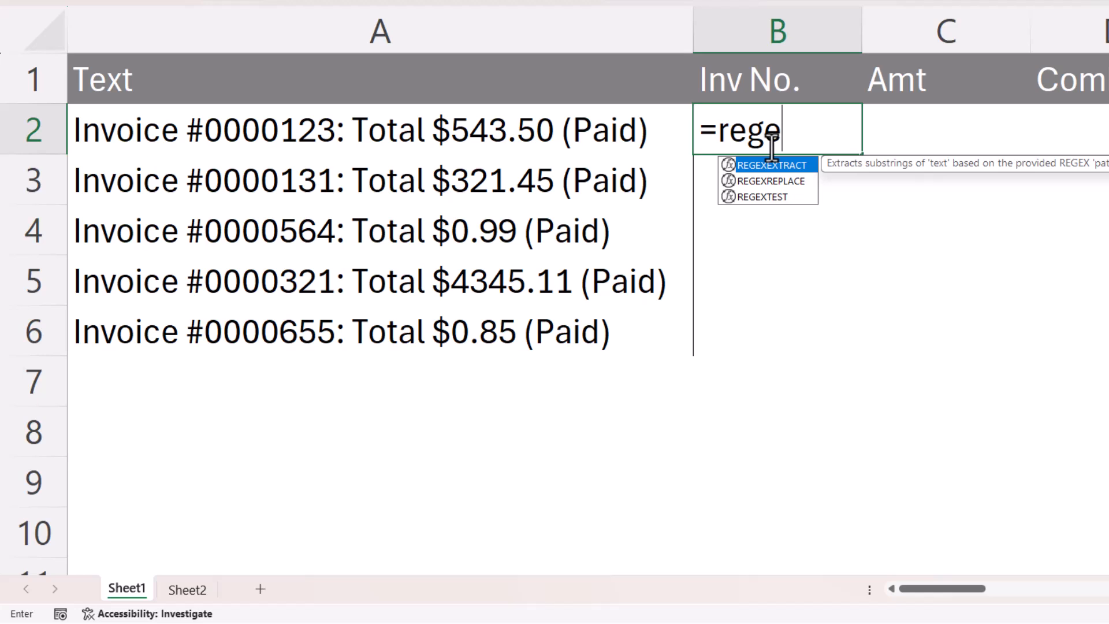
{"action": "key", "text": "Escape"}
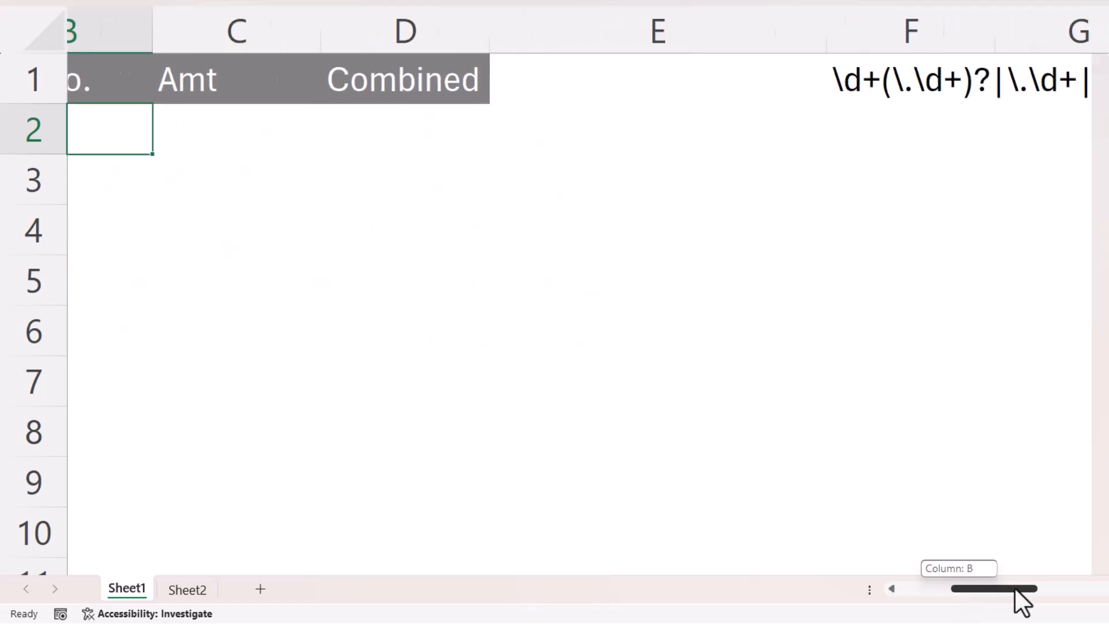
{"action": "left_click", "coordinate": [541, 79]}
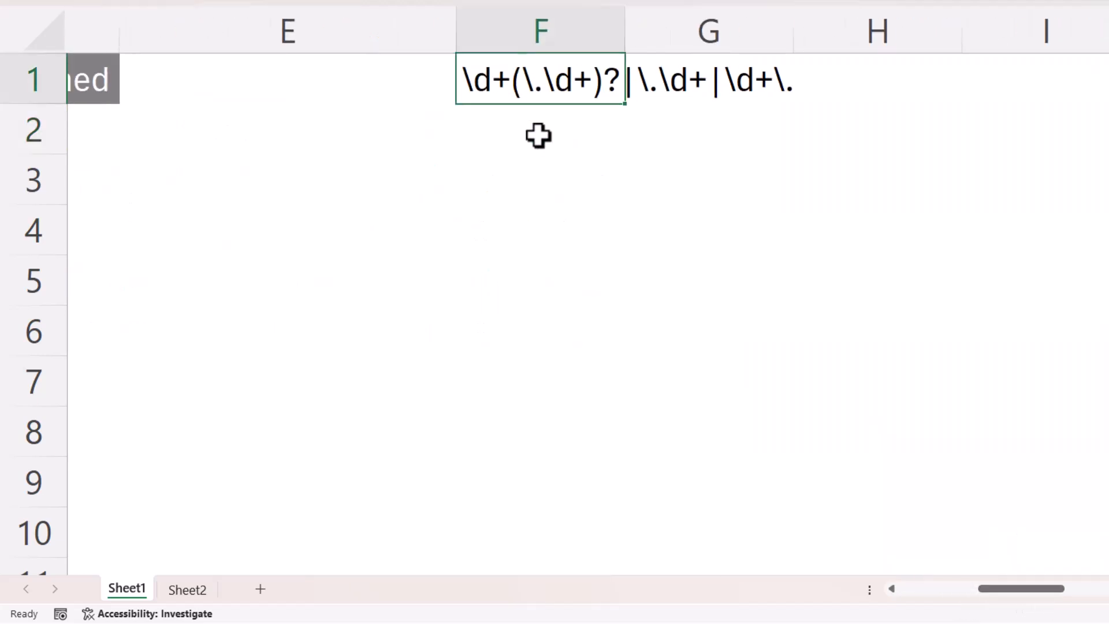
{"action": "mouse_move", "coordinate": [531, 133]}
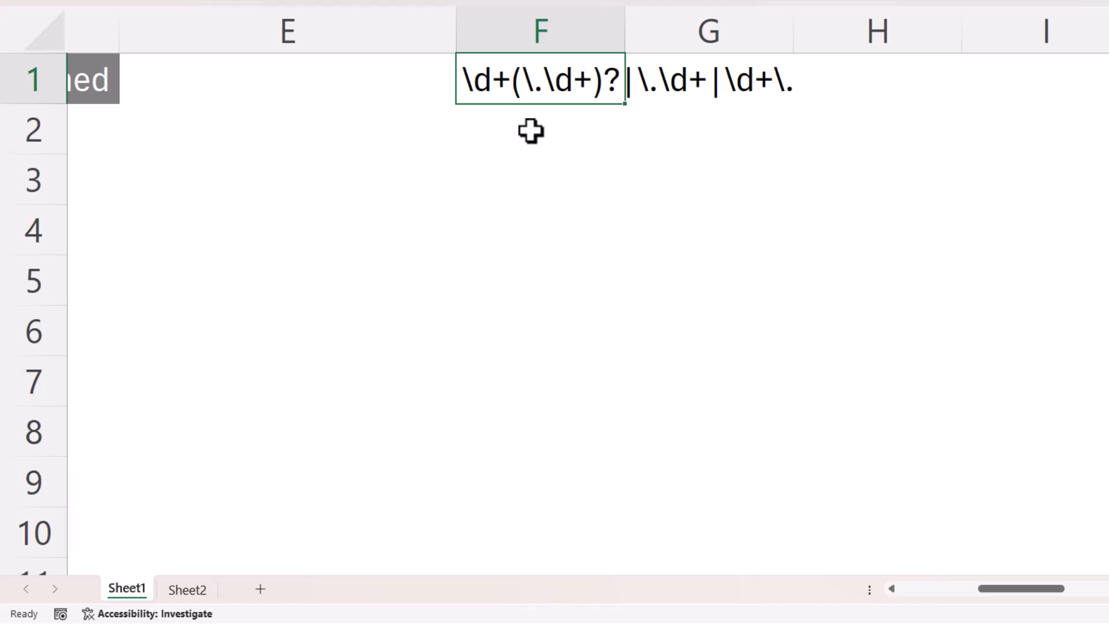
{"action": "mouse_move", "coordinate": [176, 604]}
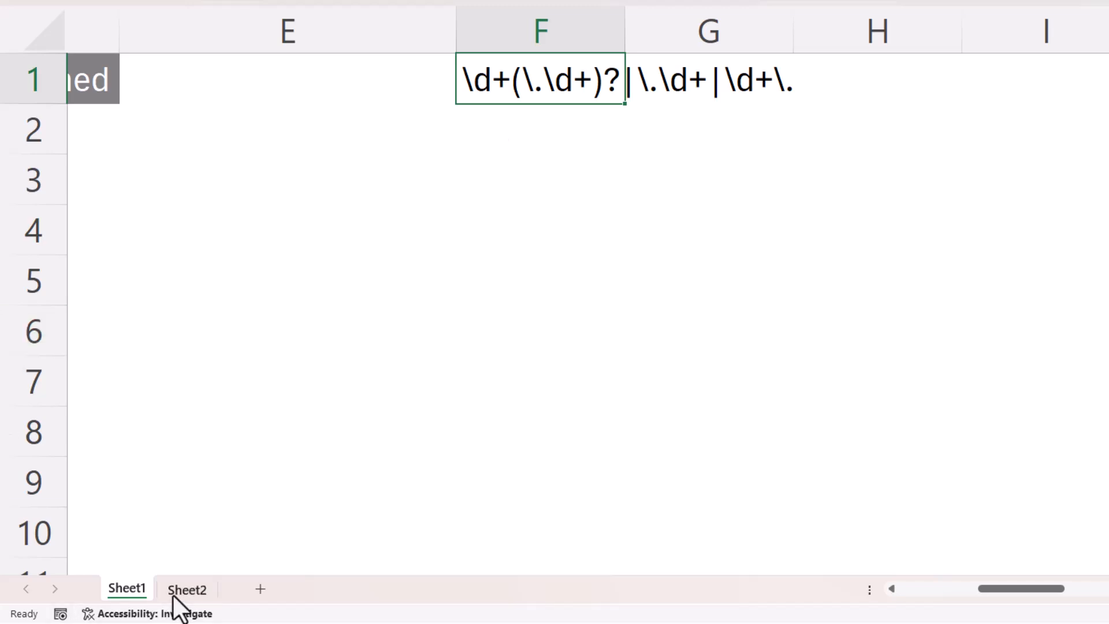
{"action": "left_click", "coordinate": [186, 588]}
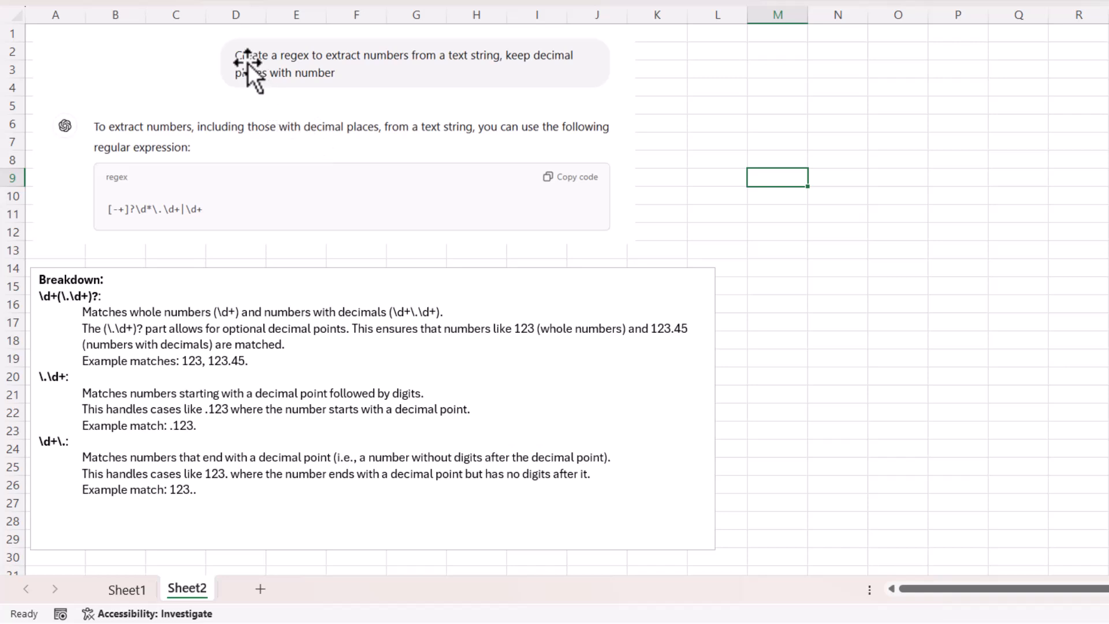
{"action": "mouse_move", "coordinate": [364, 74]}
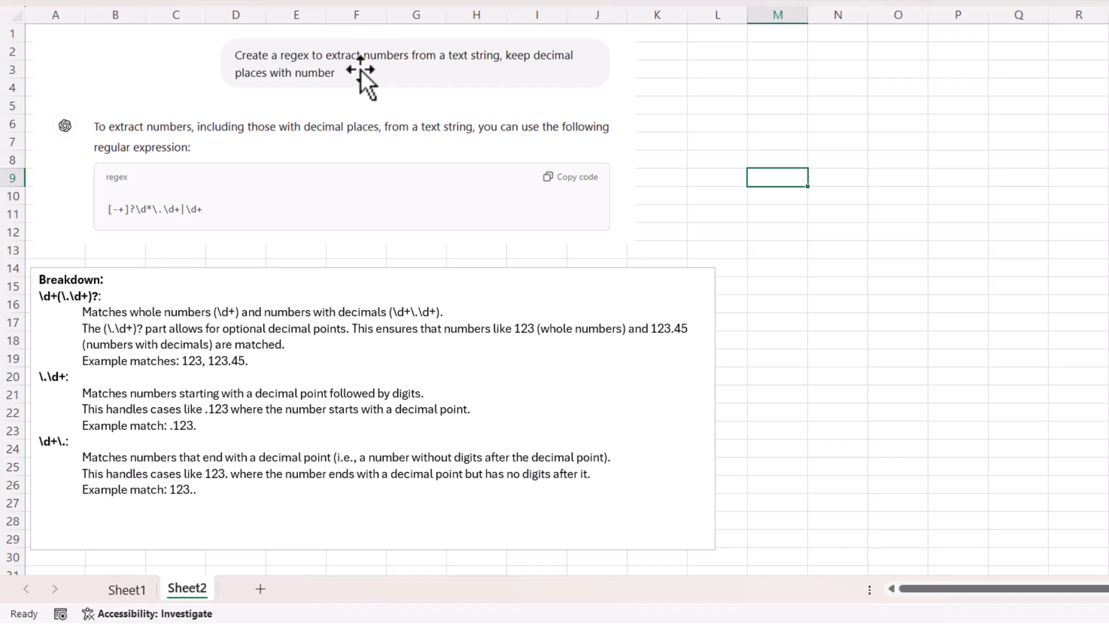
{"action": "mouse_move", "coordinate": [123, 95]}
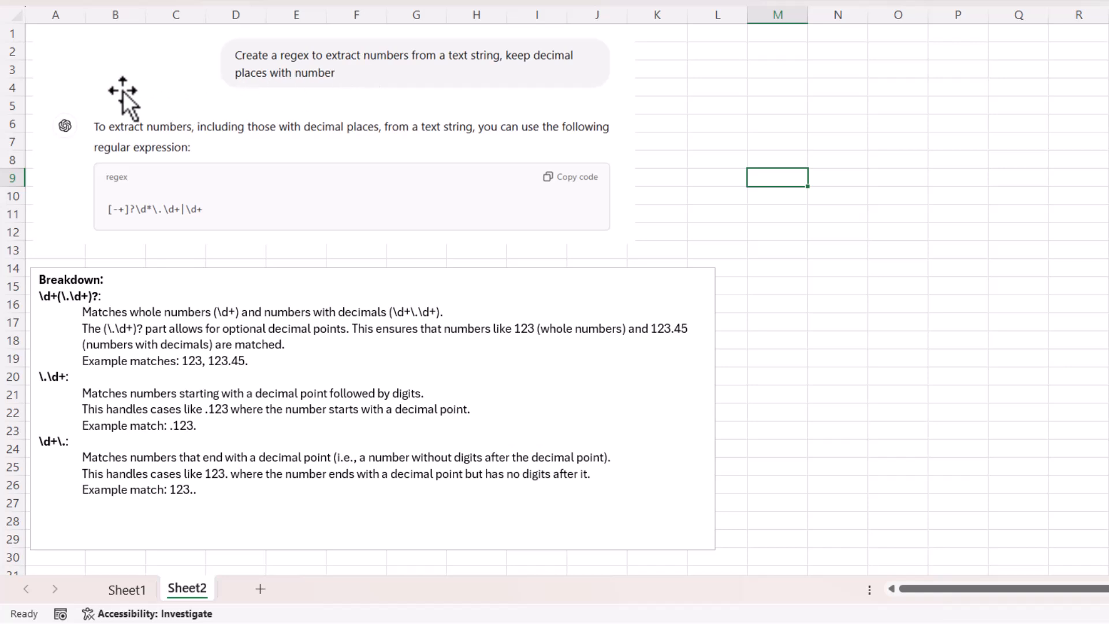
{"action": "mouse_move", "coordinate": [241, 209]}
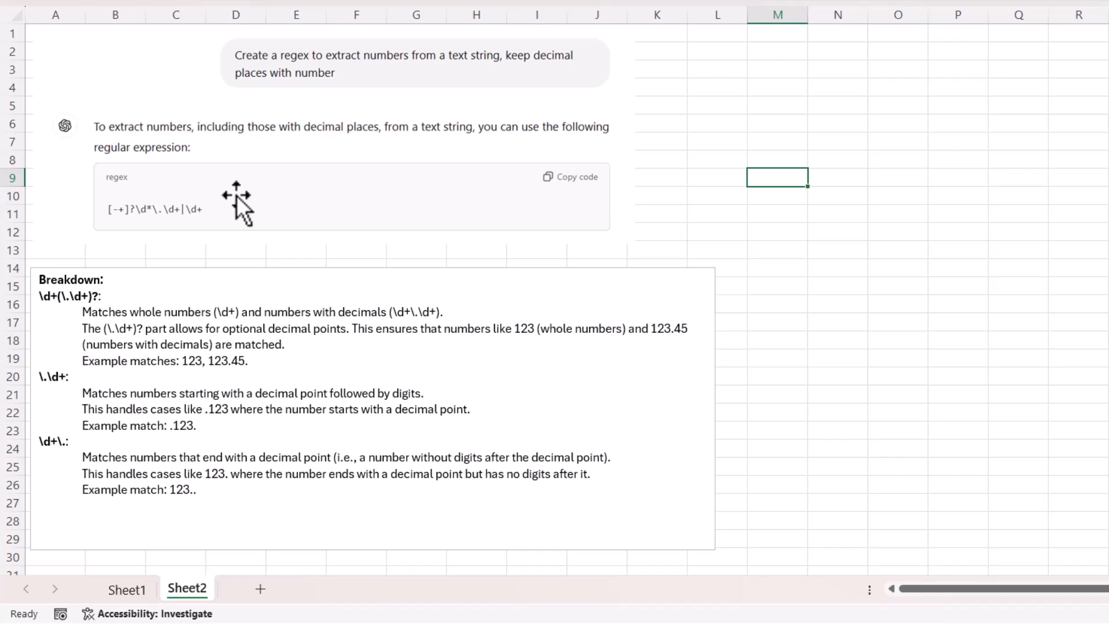
{"action": "mouse_move", "coordinate": [63, 302]}
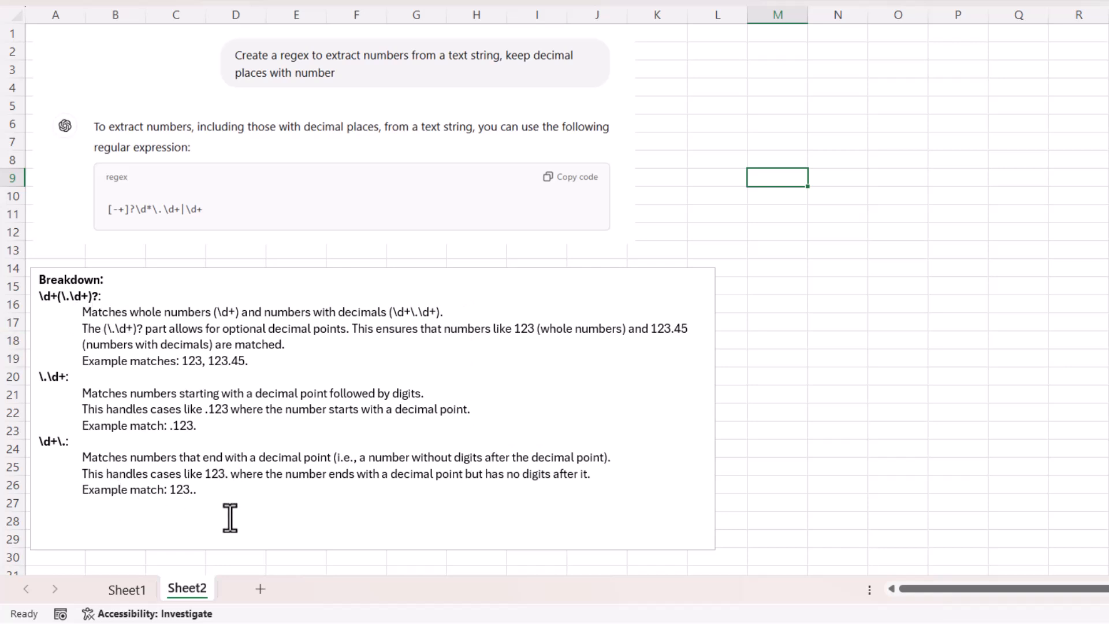
{"action": "left_click", "coordinate": [126, 588]}
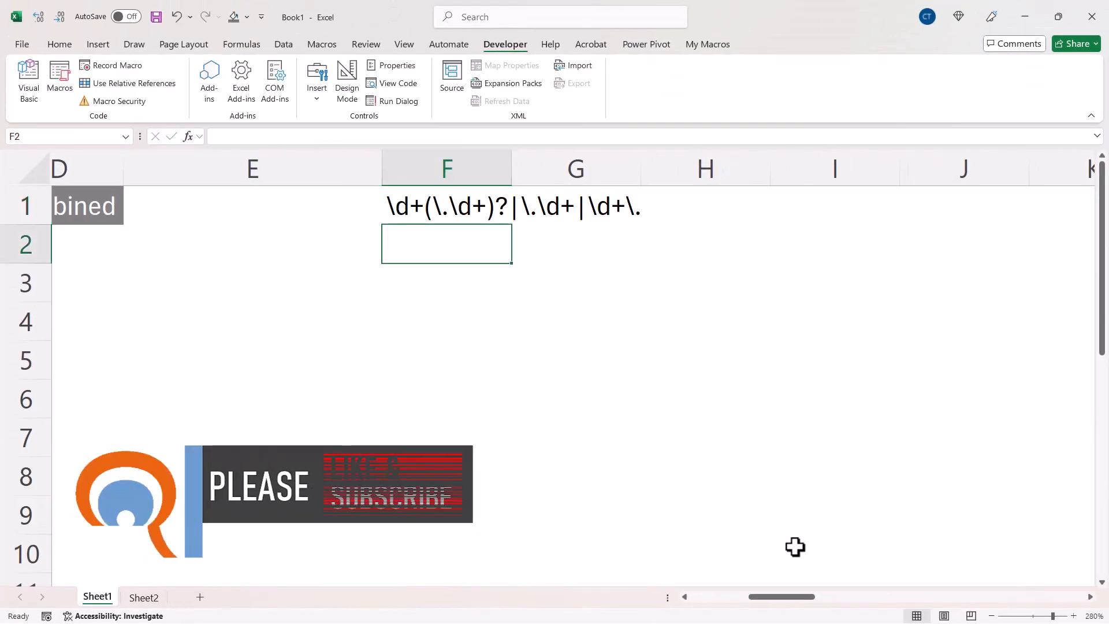
Start =REGEXEXTRACT in B2 with A2's invoice text and the number pattern
{"action": "scroll", "scroll_direction": "left", "scroll_amount": 3}
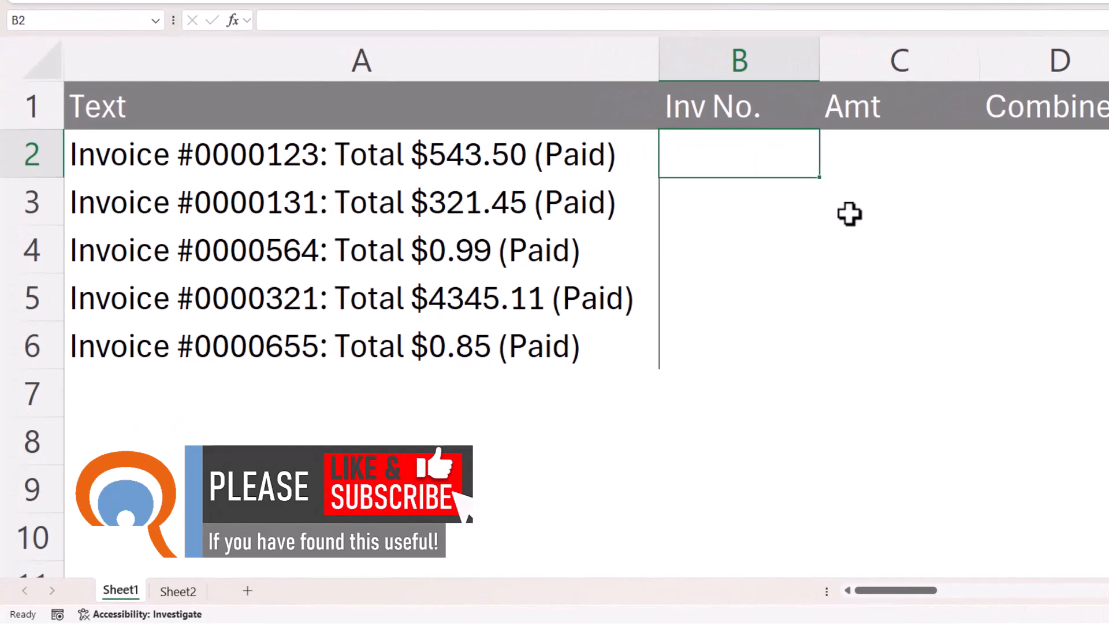
{"action": "type", "text": "=r"}
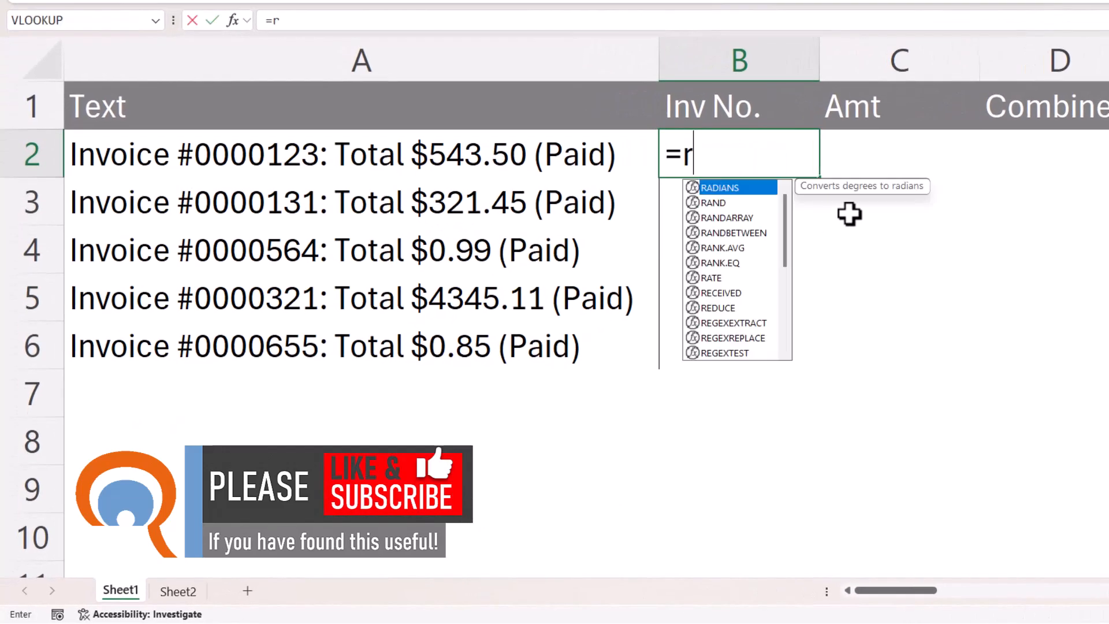
{"action": "type", "text": "e"}
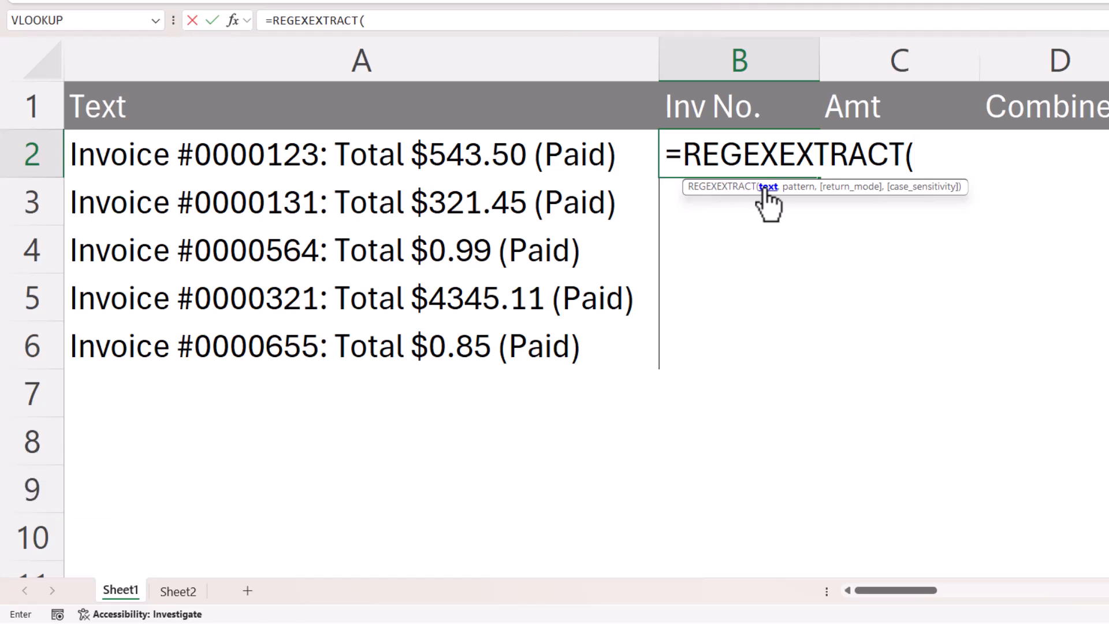
{"action": "mouse_move", "coordinate": [261, 155]}
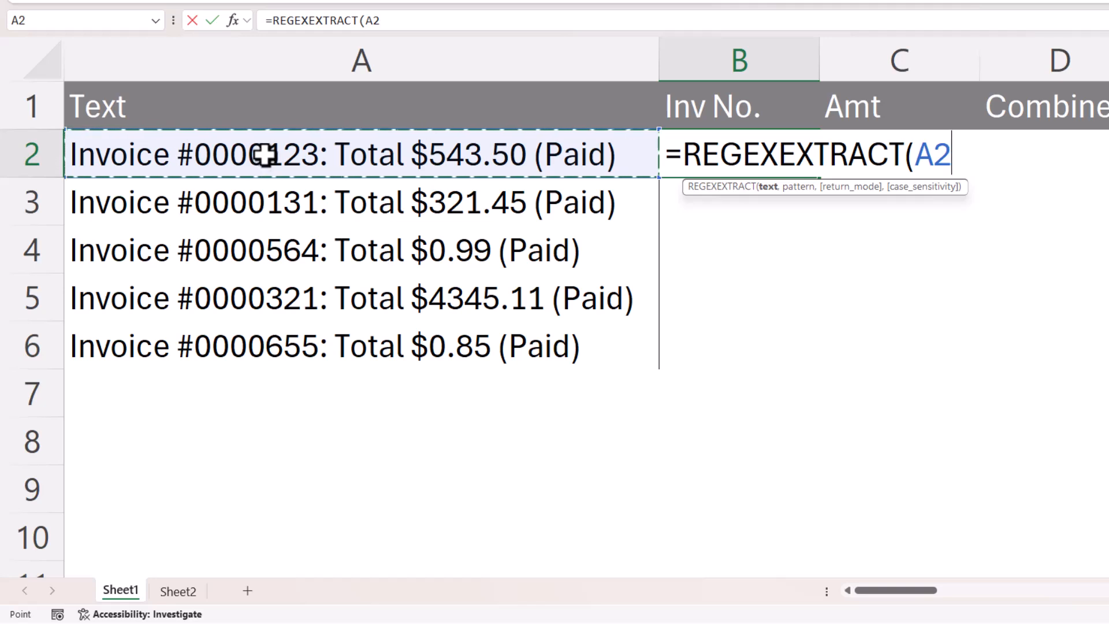
{"action": "type", "text": ",\"\\d+(\\.\\d+)?|\\.\\d+|\\d+\\."}
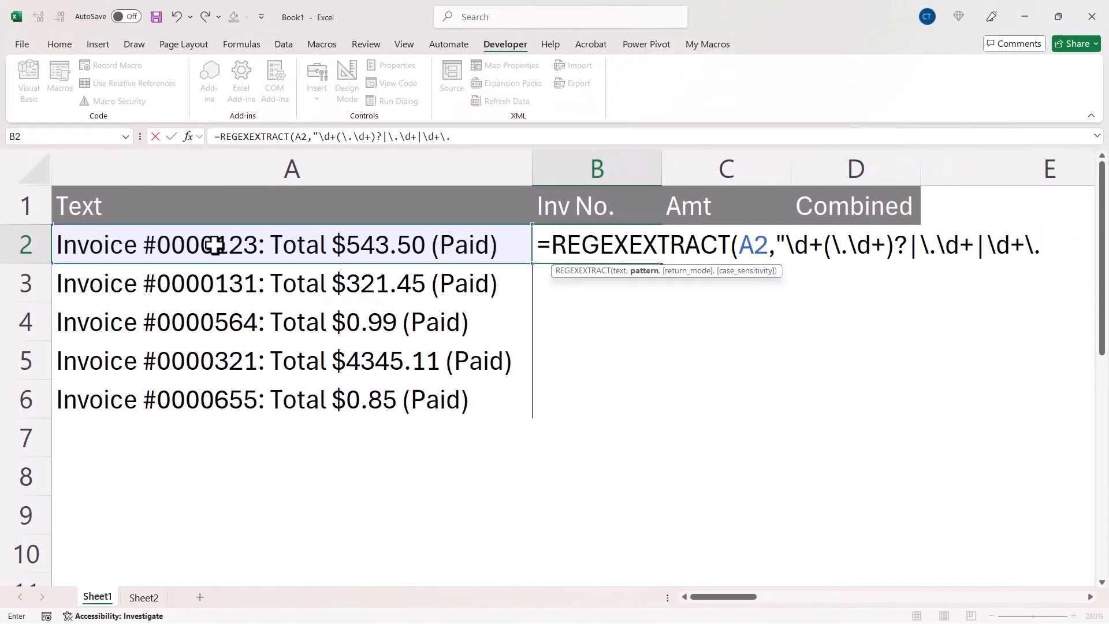
Close the B2 formula with ,1) to return 0000123 and 543.50
{"action": "type", "text": ","}
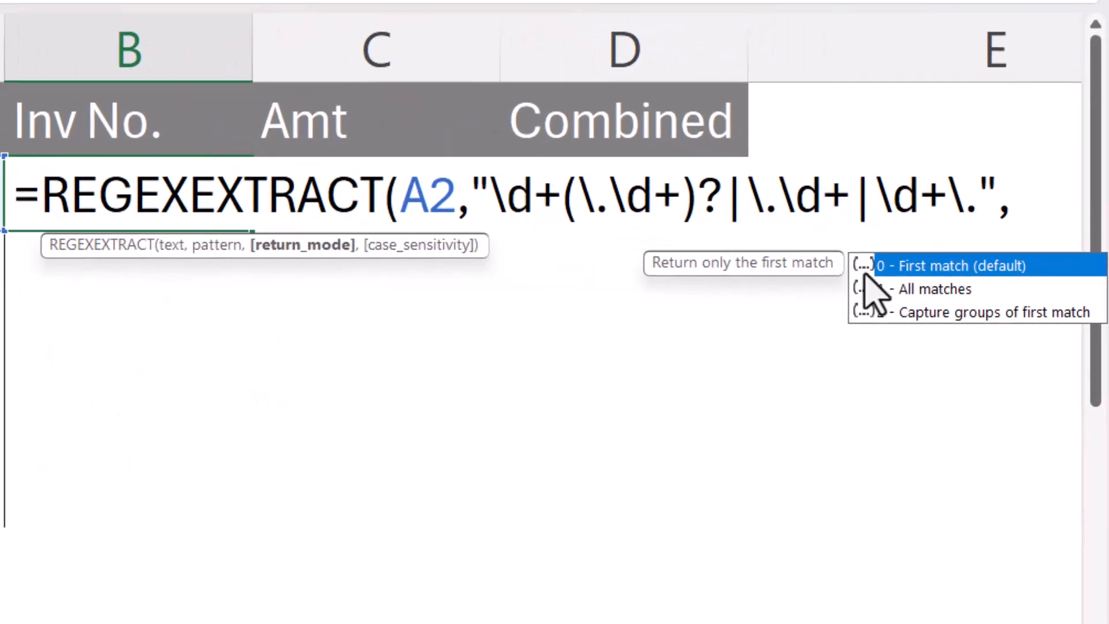
{"action": "mouse_move", "coordinate": [919, 293]}
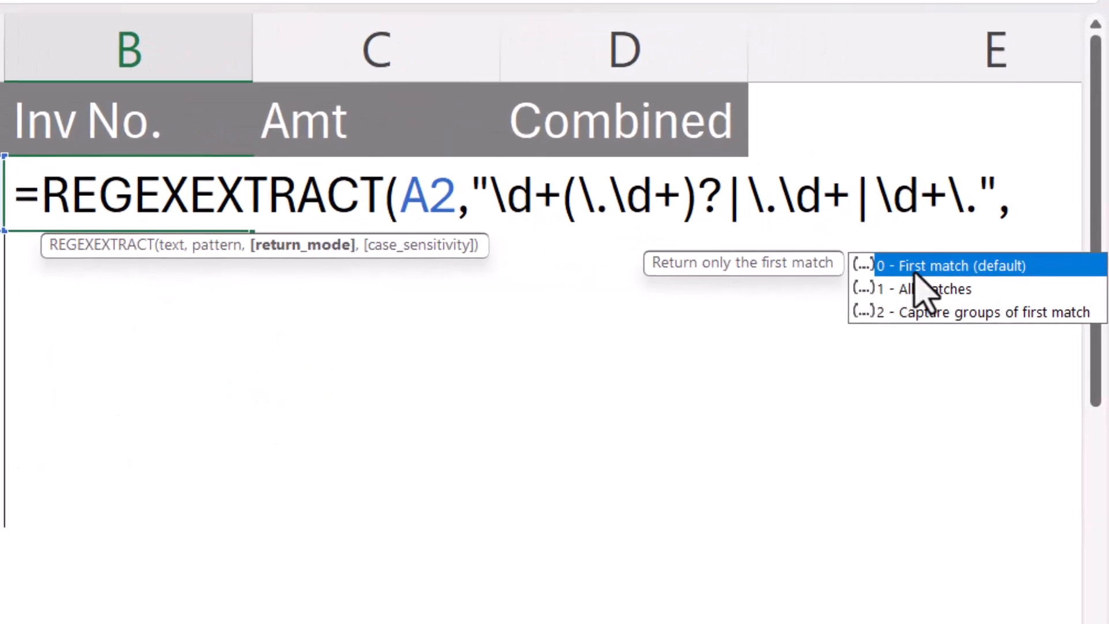
{"action": "mouse_move", "coordinate": [933, 290]}
{"action": "type", "text": "1"}
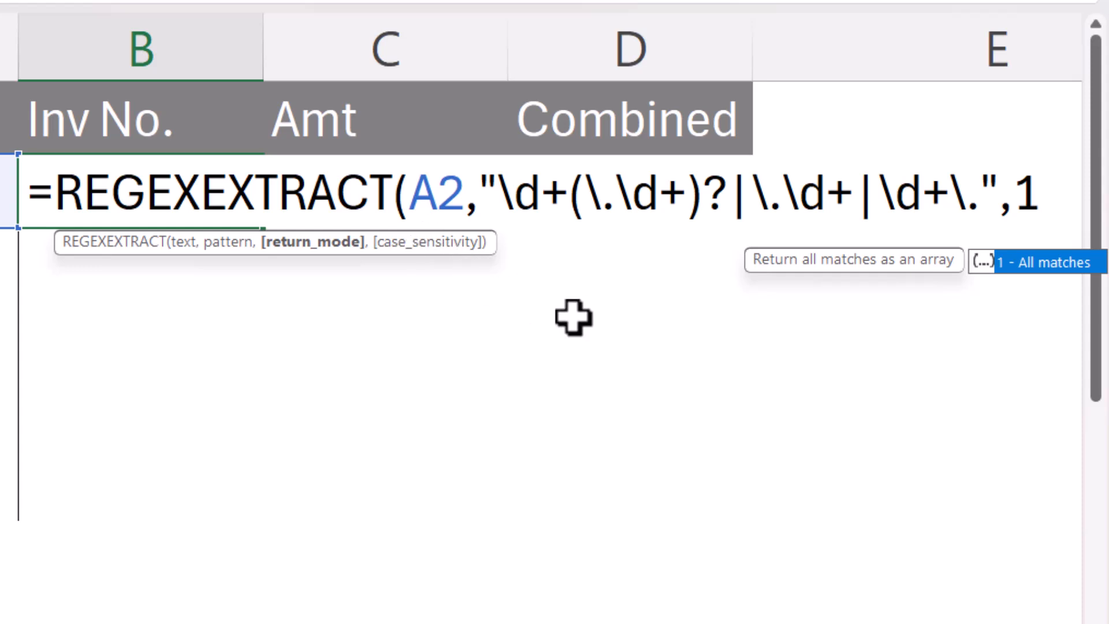
{"action": "type", "text": ")"}
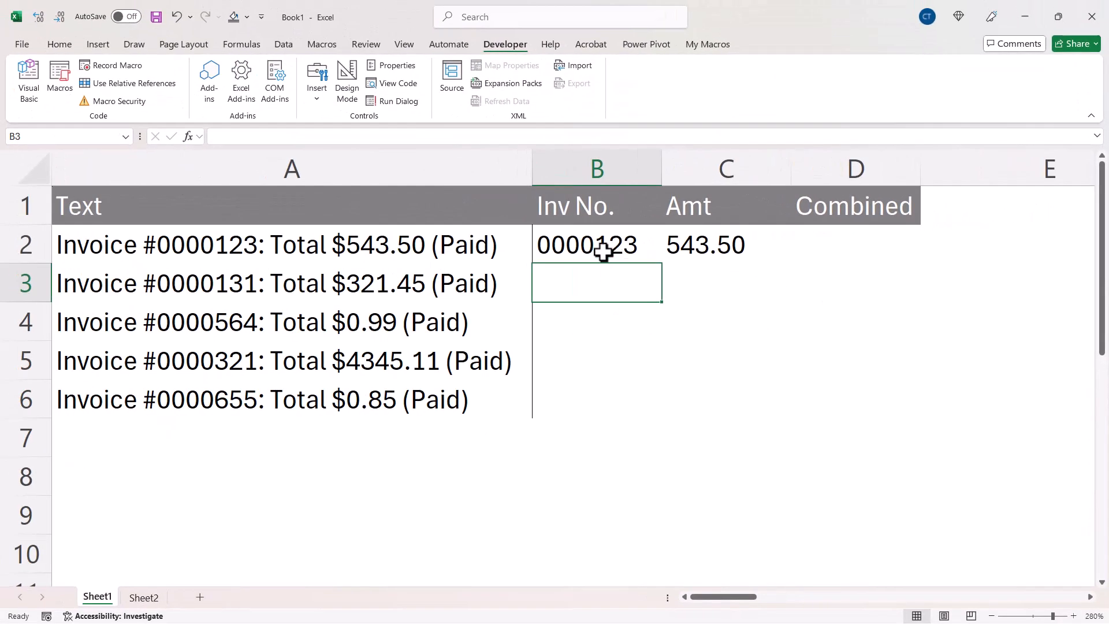
{"action": "mouse_move", "coordinate": [719, 245]}
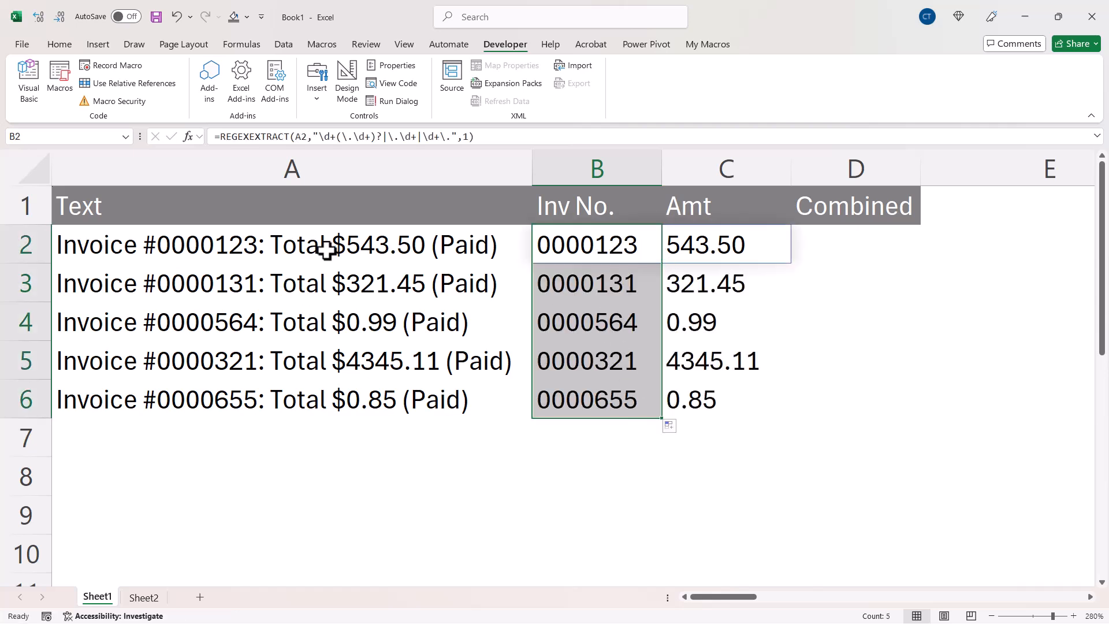
{"action": "mouse_move", "coordinate": [340, 293]}
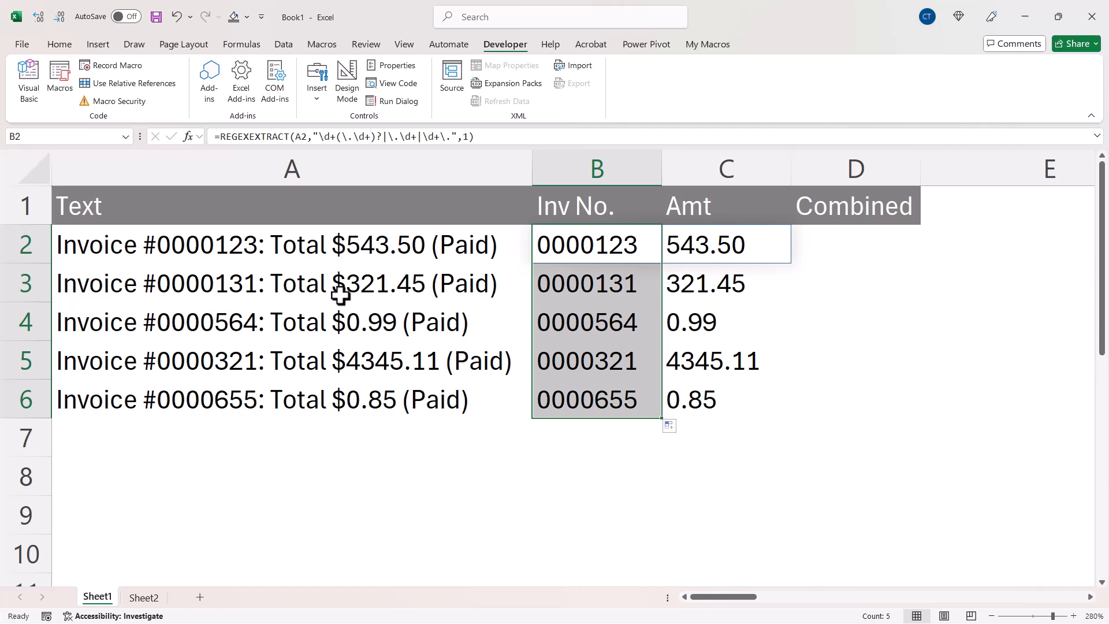
{"action": "mouse_move", "coordinate": [555, 252]}
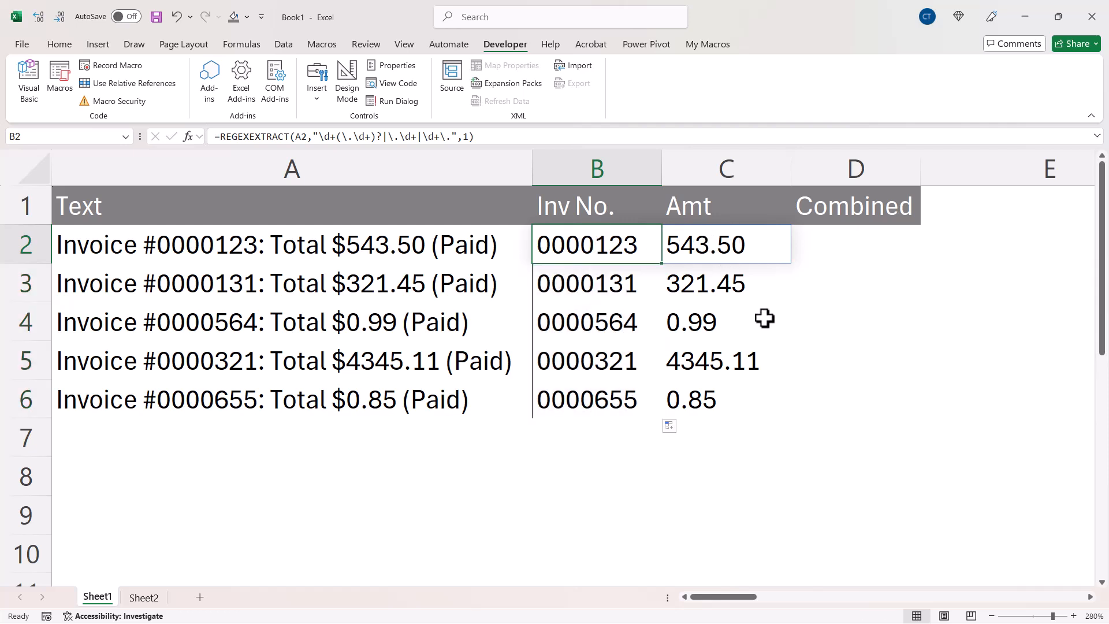
{"action": "mouse_move", "coordinate": [737, 246]}
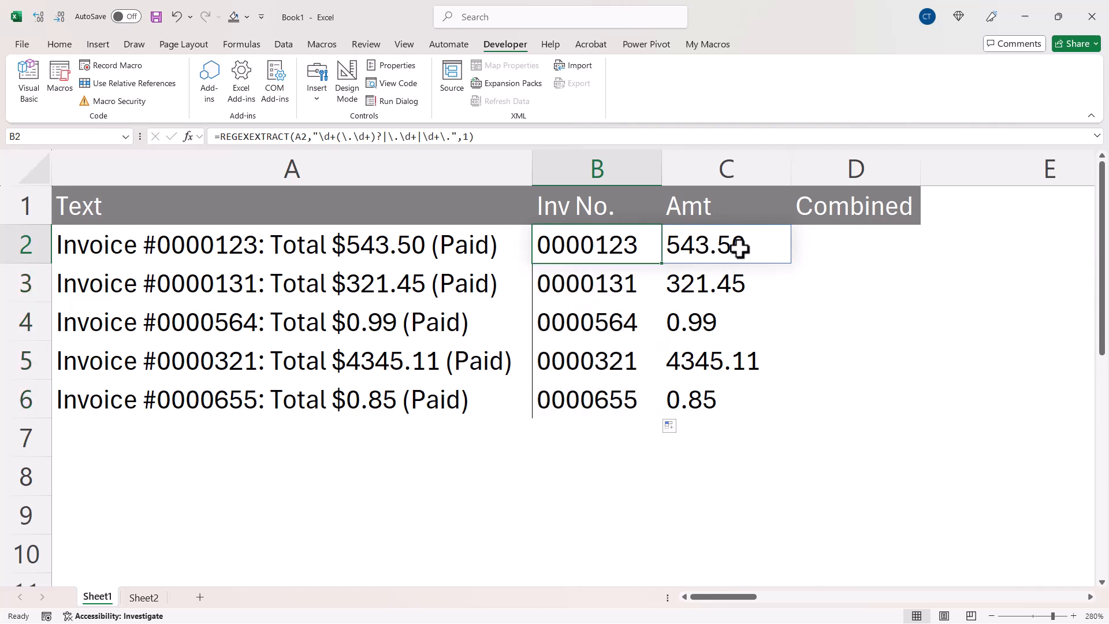
{"action": "mouse_move", "coordinate": [679, 245]}
{"action": "type", "text": "=TEXTJOIN("}
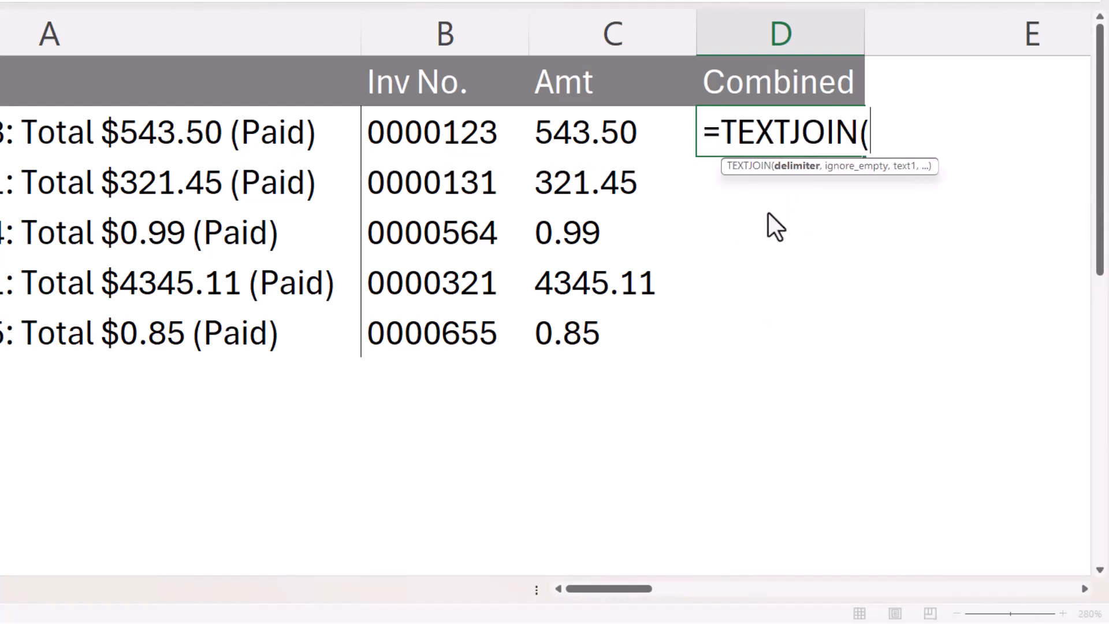
Enter =TEXTJOIN(": ",,REGEXEXTRACT(A2,"\d+(\.\d+)?|\.\d+|\d+\.",1)) in D2
{"action": "type", "text": "\":"}
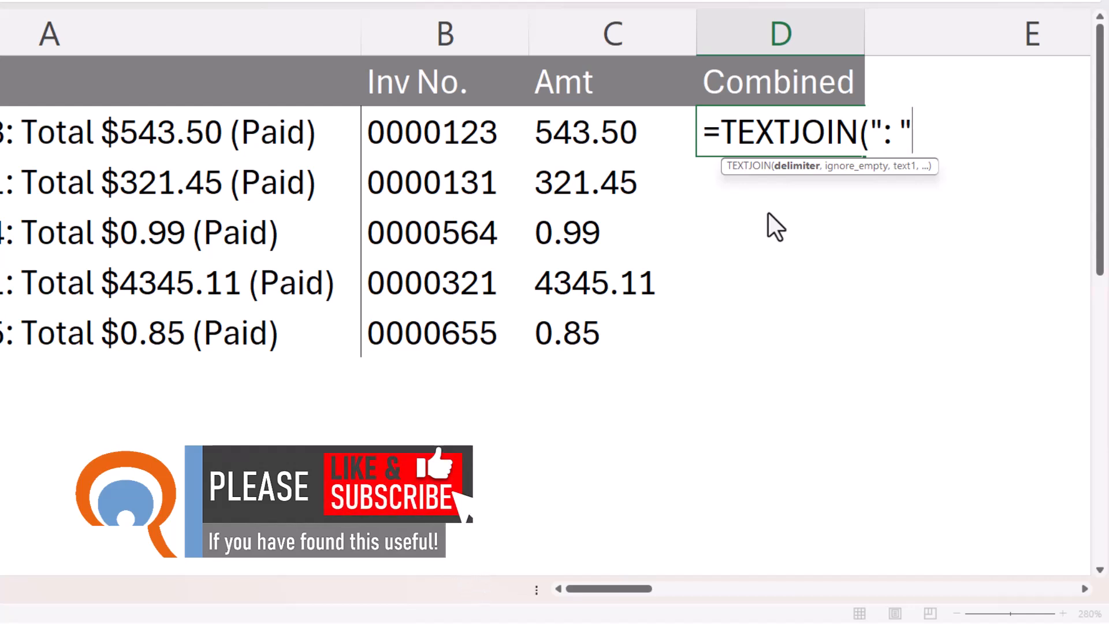
{"action": "type", "text": ",,"}
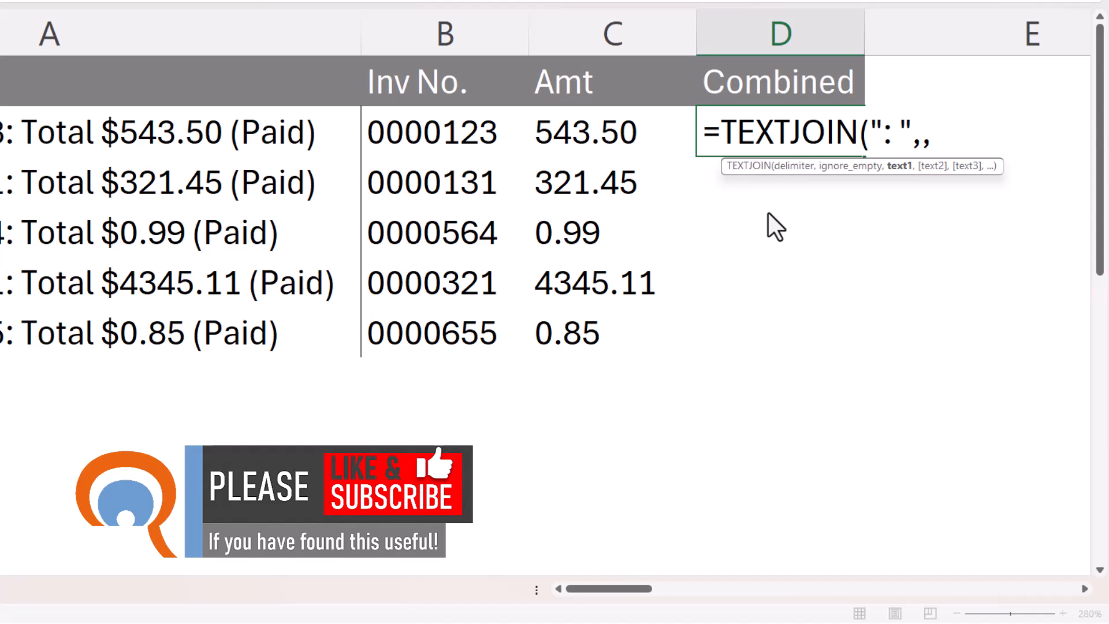
{"action": "type", "text": "REGEXEXTRACT(A2,\"\\d+(\\.\\d+)?|\\.\\d+|\\d+\\.\",1)"}
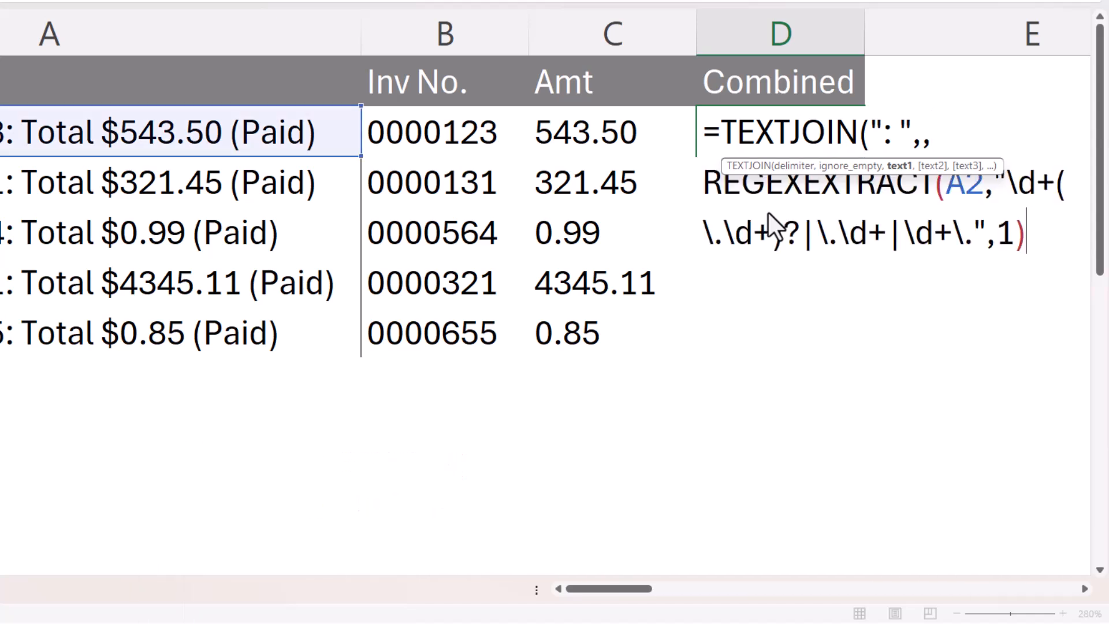
{"action": "type", "text": ")"}
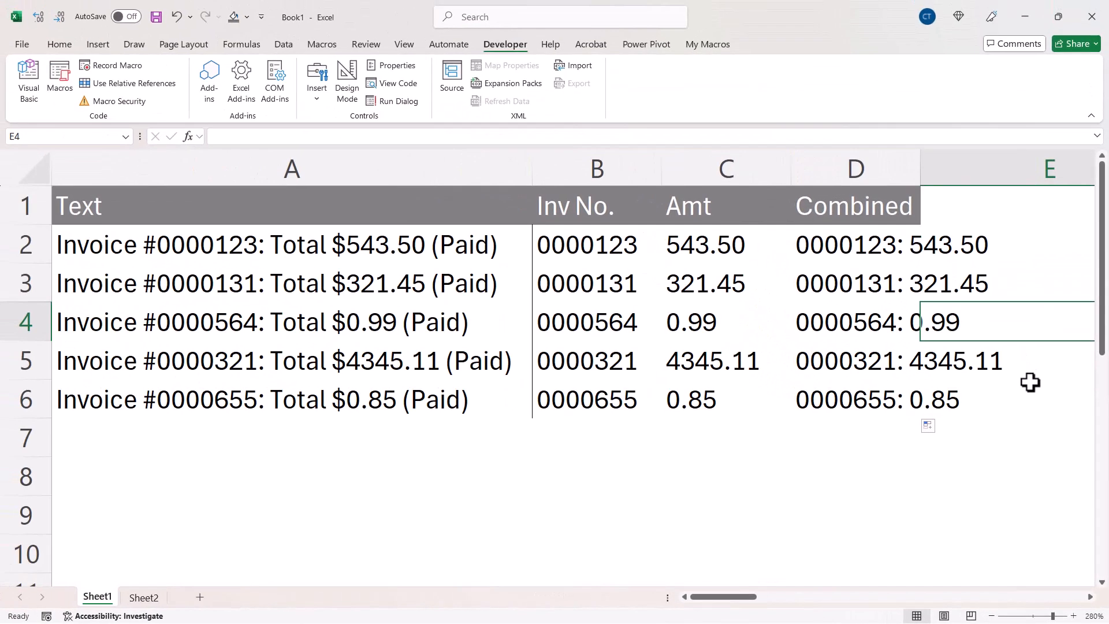
Deselect to view the Combined results such as 0000123: 543.50
{"action": "left_click", "coordinate": [855, 476]}
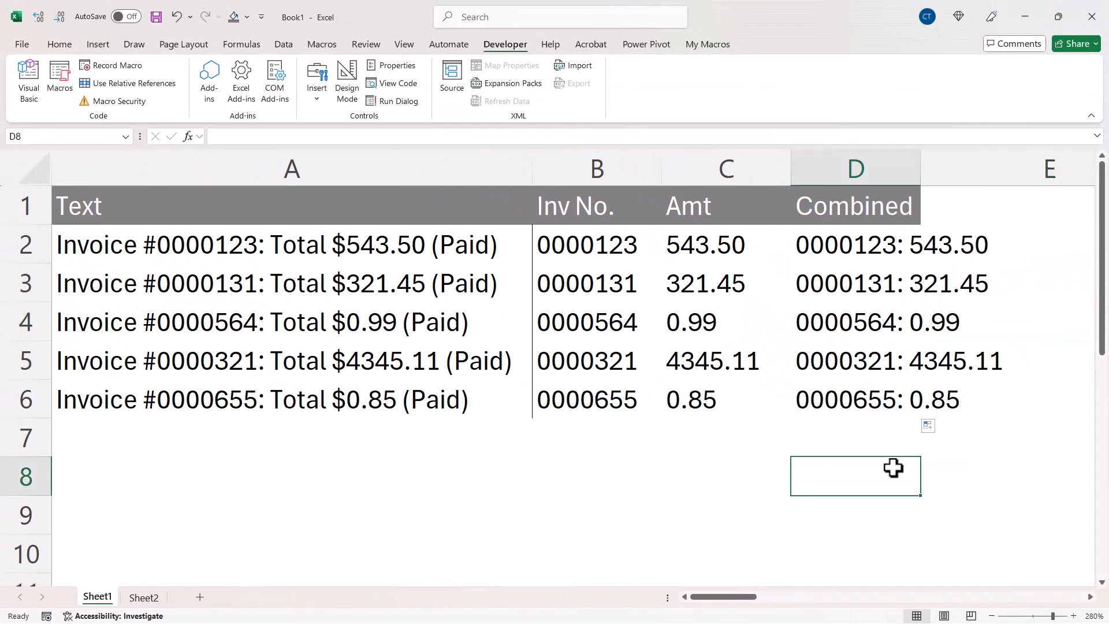